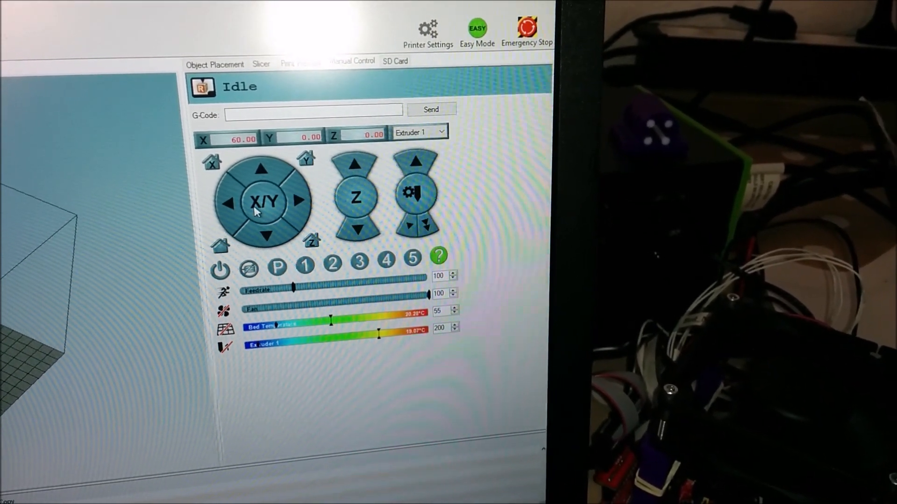
Jog the X axis +50 mm to 110, then -50 mm back to 60 in Manual Control
click(294, 202)
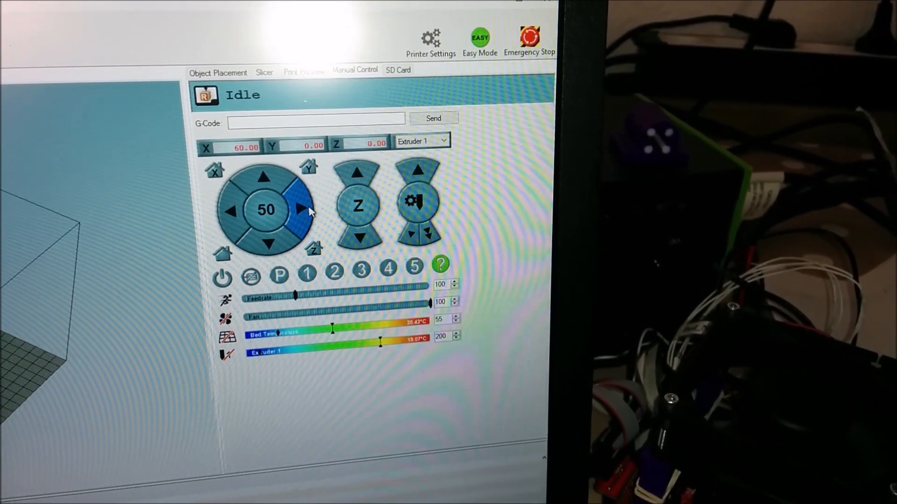
click(299, 211)
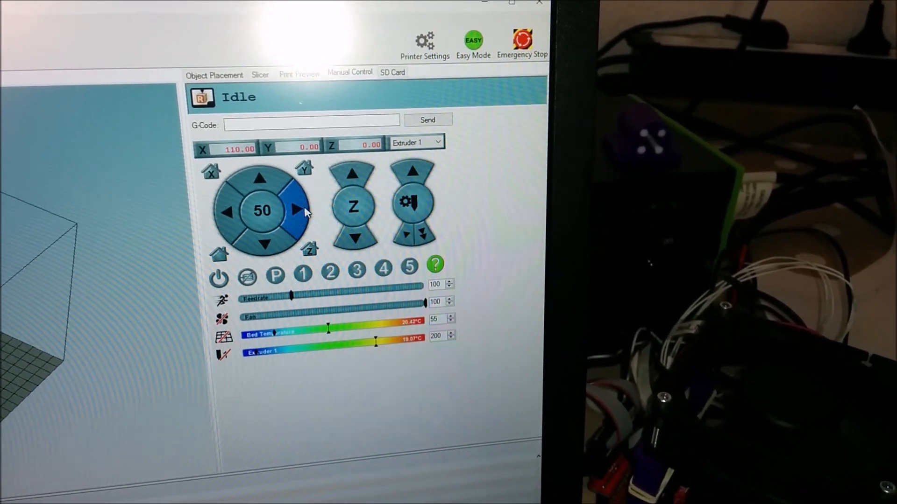
click(228, 216)
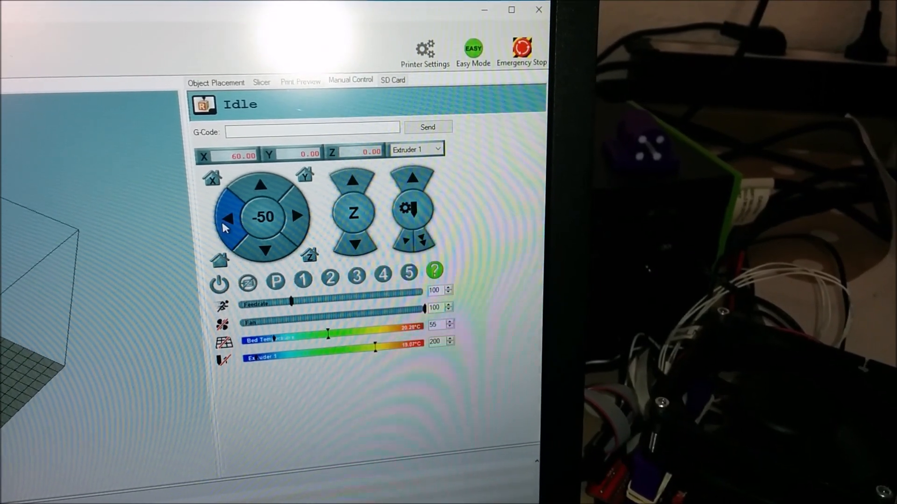